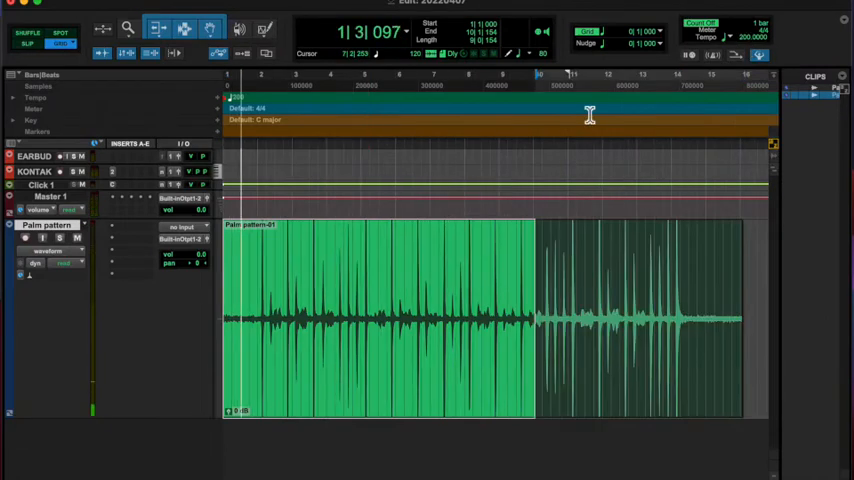
left_click(712, 56)
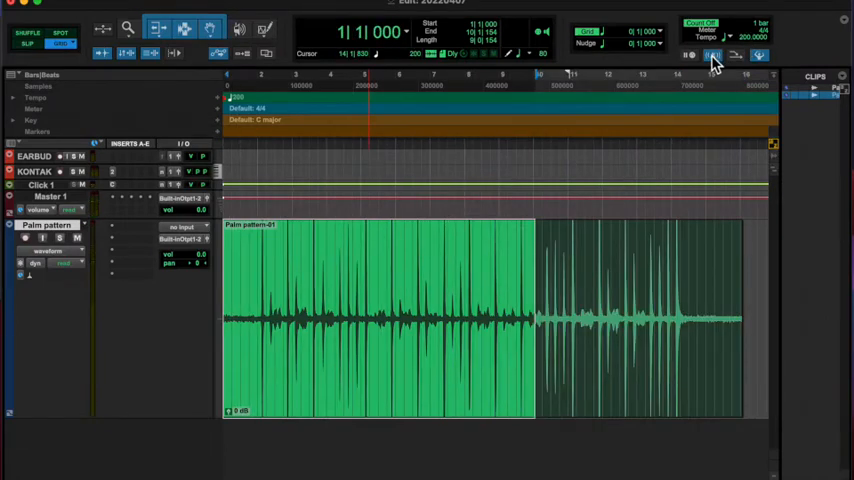